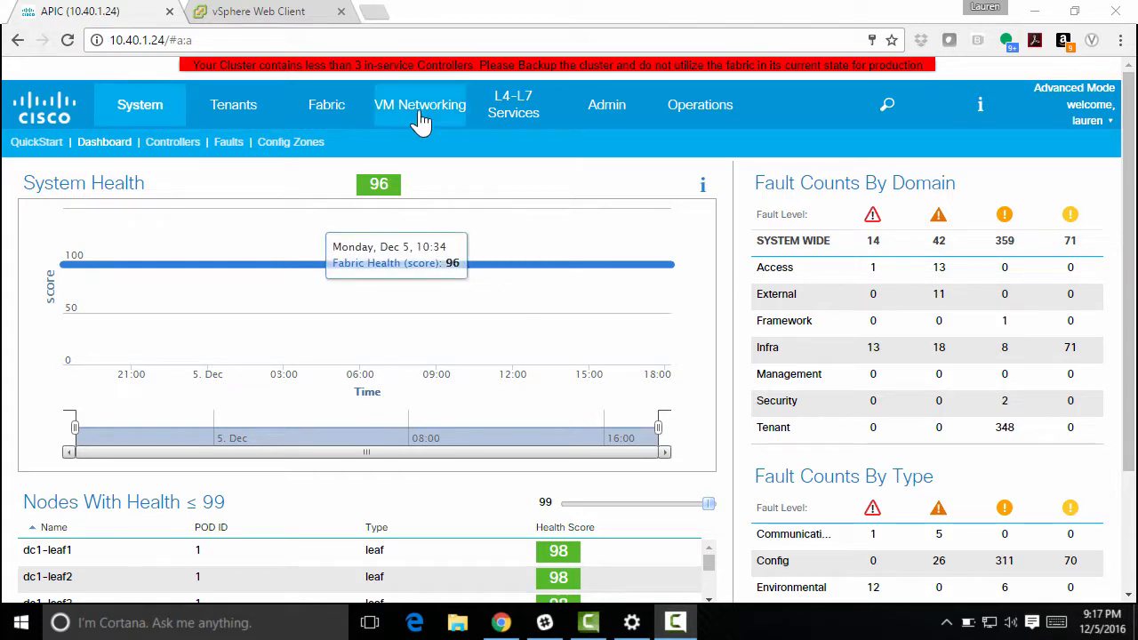
# Bring up the VM Networking inventory quick start page with its VMware provider option.
pyautogui.click(420, 104)
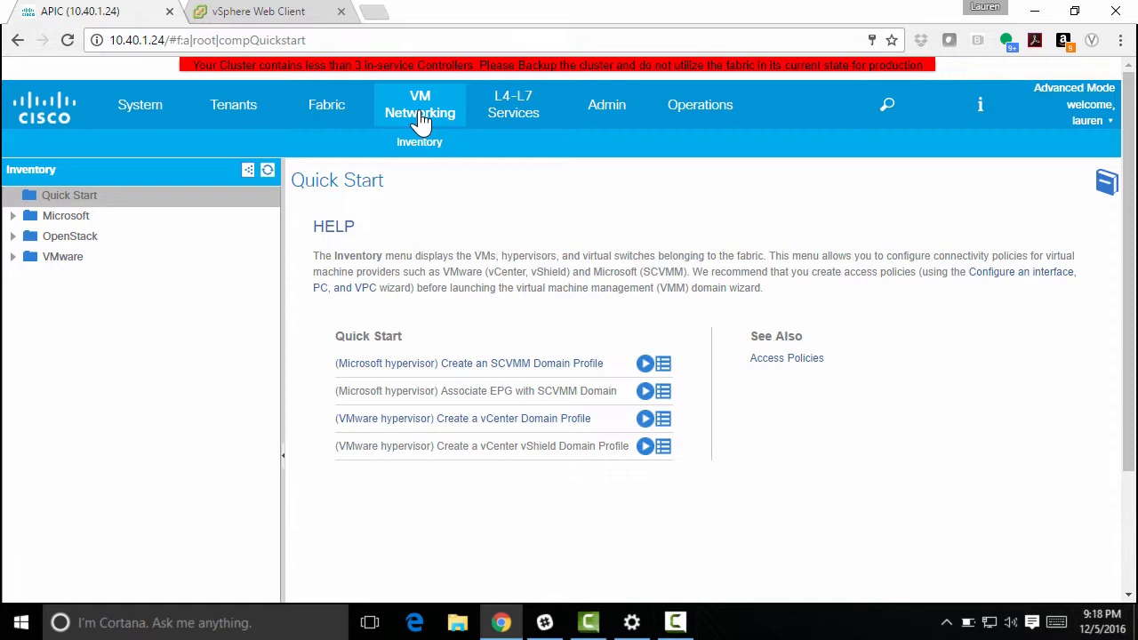
pyautogui.moveTo(63, 256)
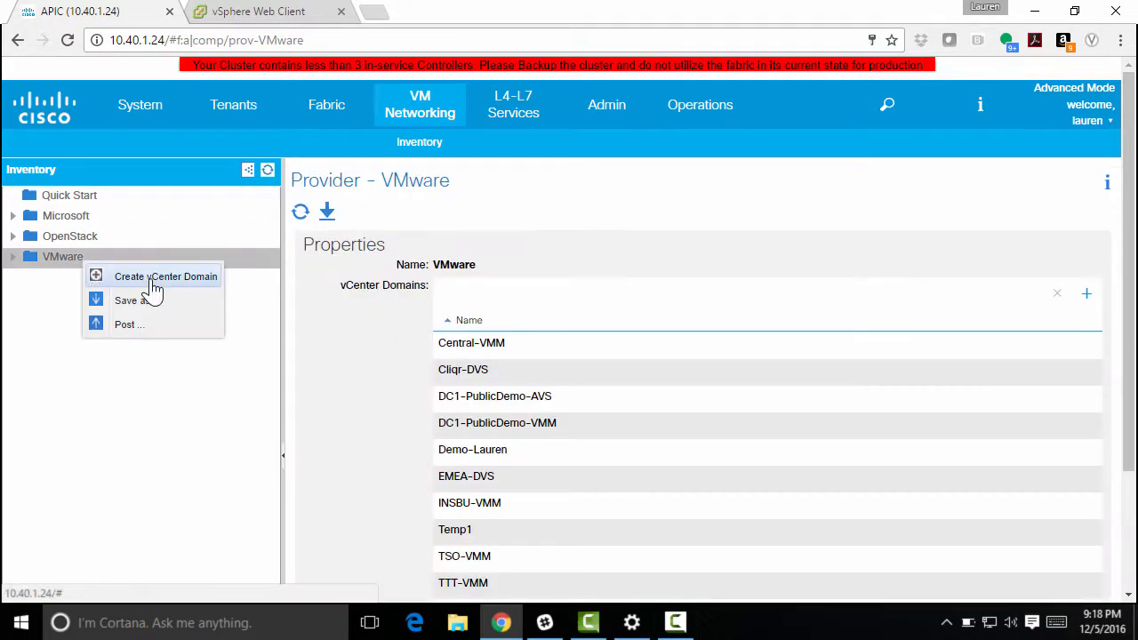
# Begin a new vCenter domain and name its virtual switch Demo-101.
pyautogui.click(166, 276)
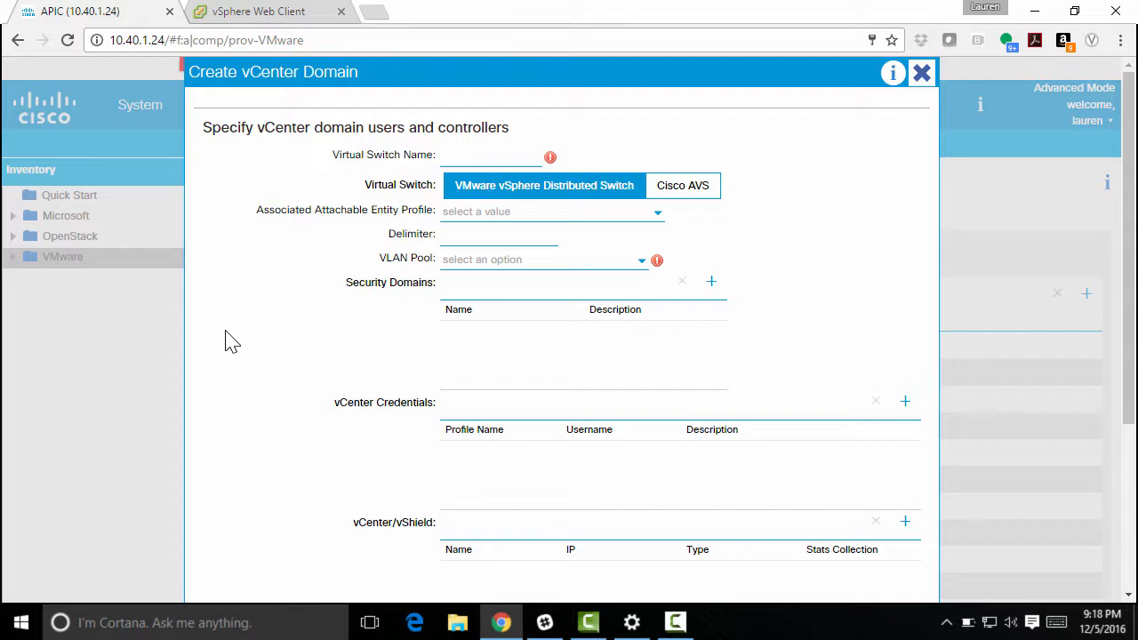
pyautogui.write('Demo-101')
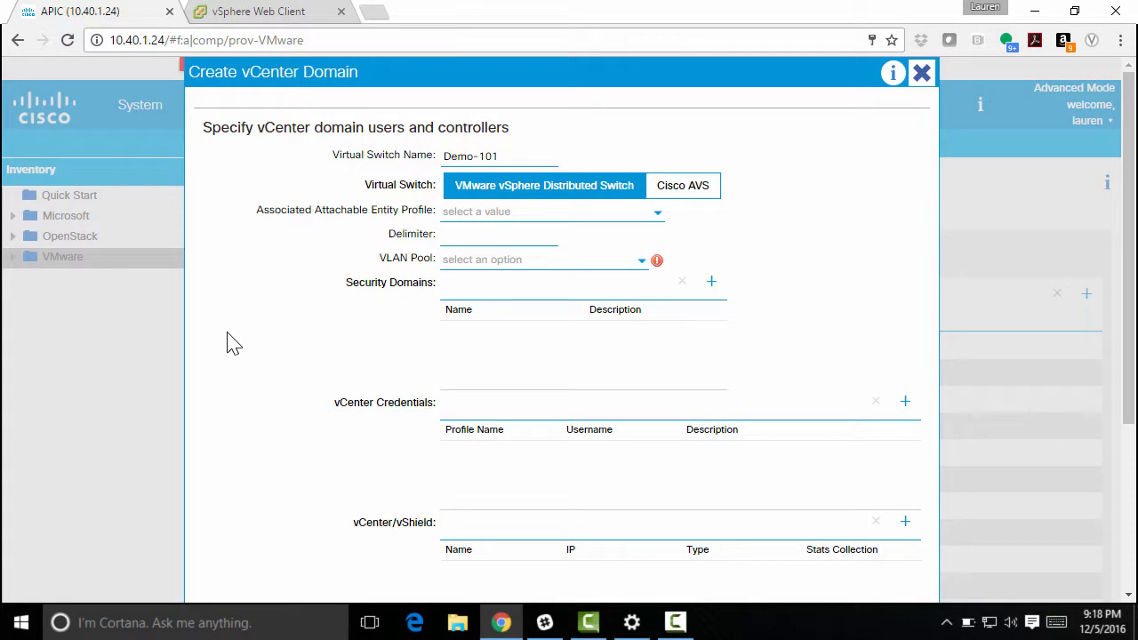
pyautogui.moveTo(282, 359)
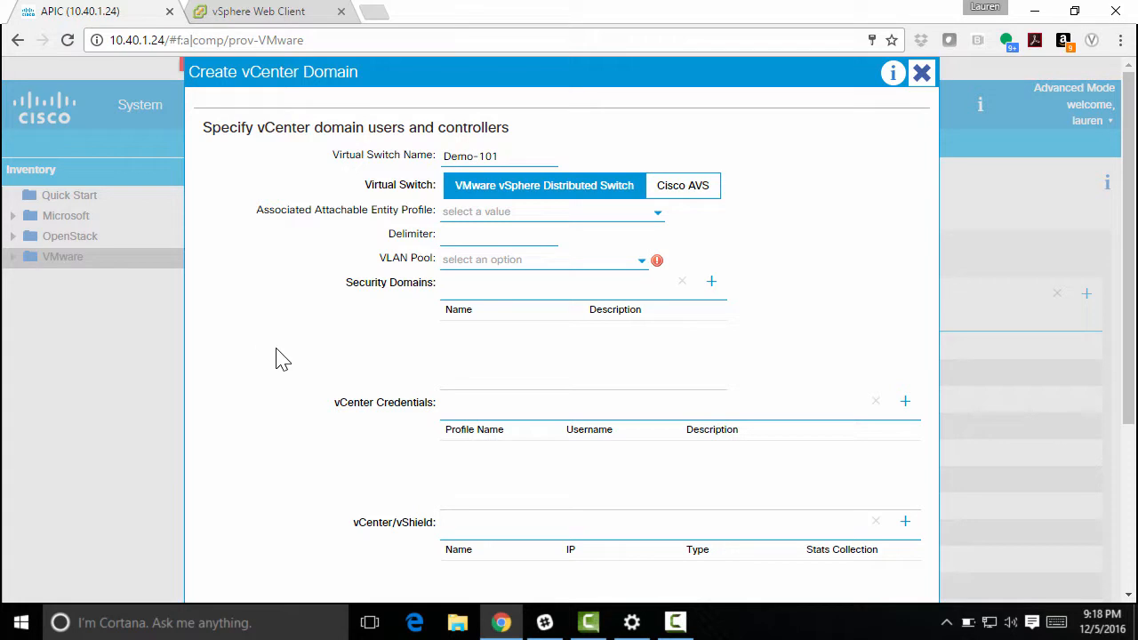
pyautogui.click(498, 155)
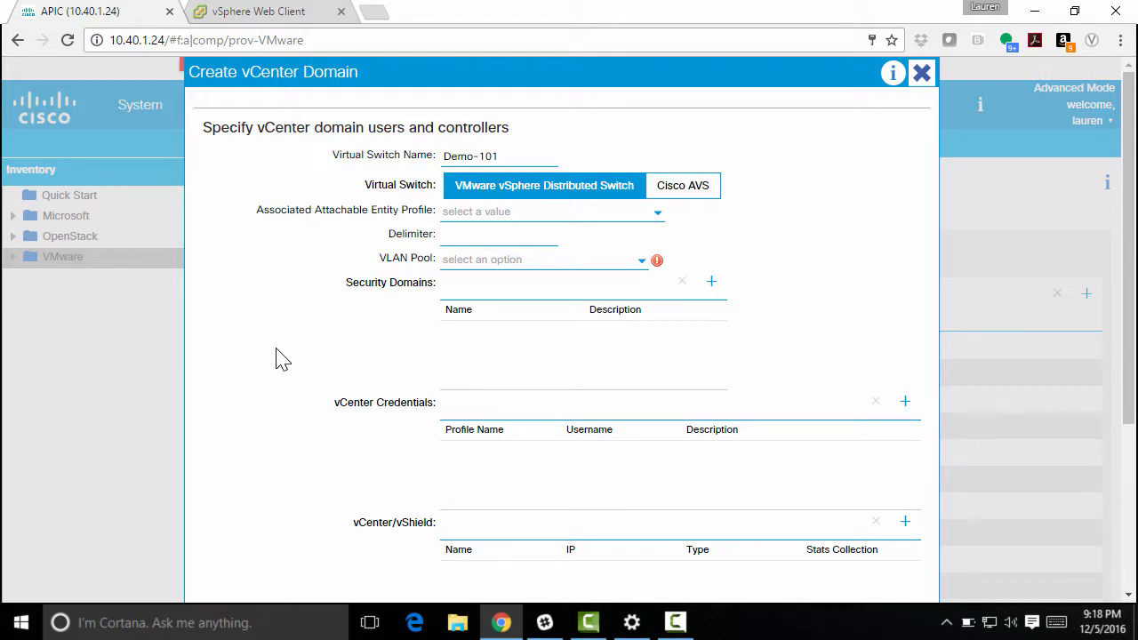
pyautogui.click(499, 156)
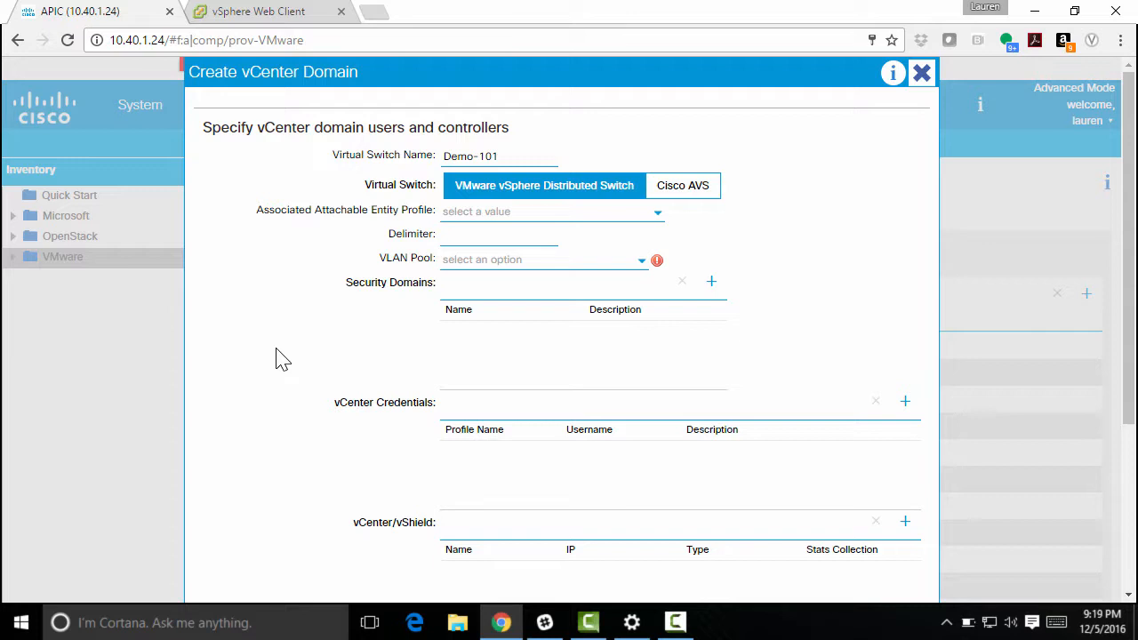
pyautogui.click(498, 155)
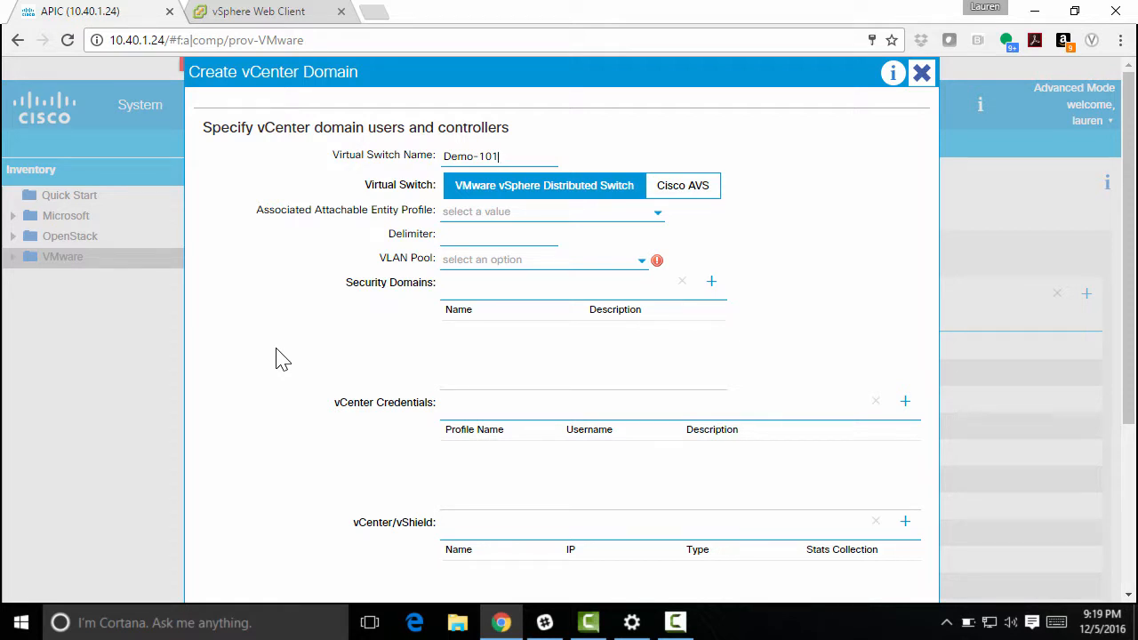
pyautogui.moveTo(663, 220)
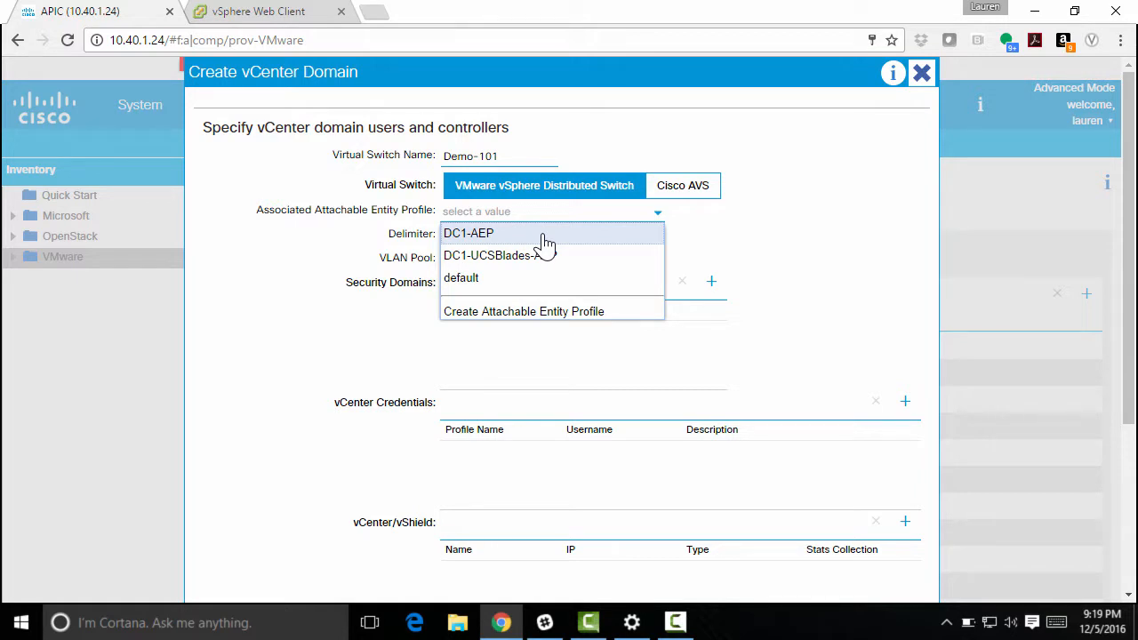
# Assign entity profile DC1-AEP and VLAN pool DC1-Demo-VLANPool(dynamic) to the domain.
pyautogui.click(469, 233)
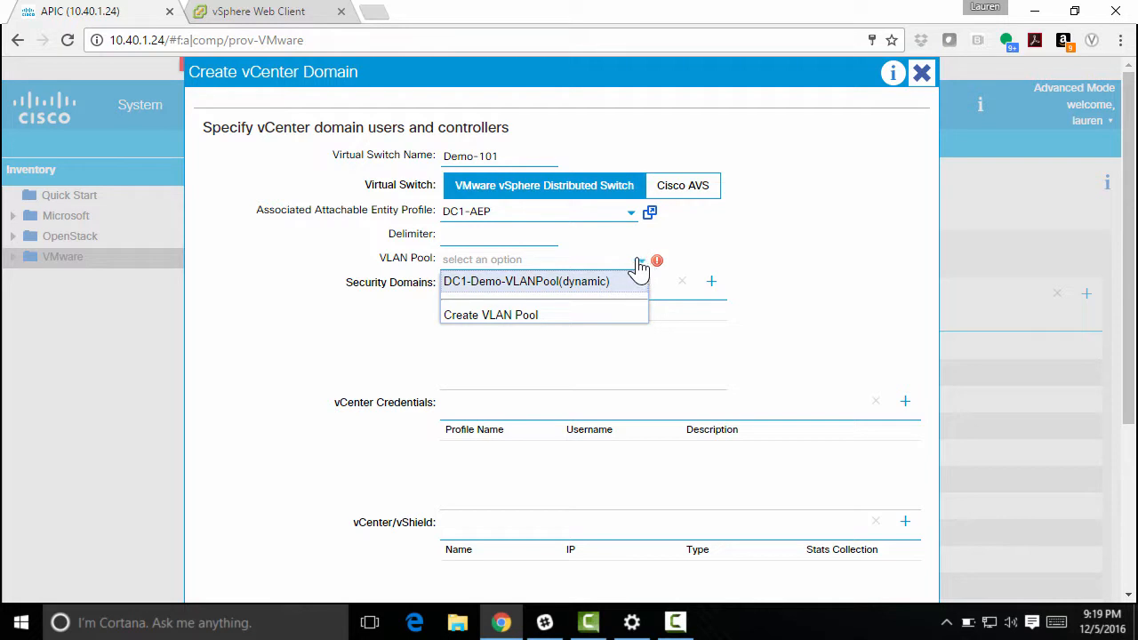
pyautogui.moveTo(560, 287)
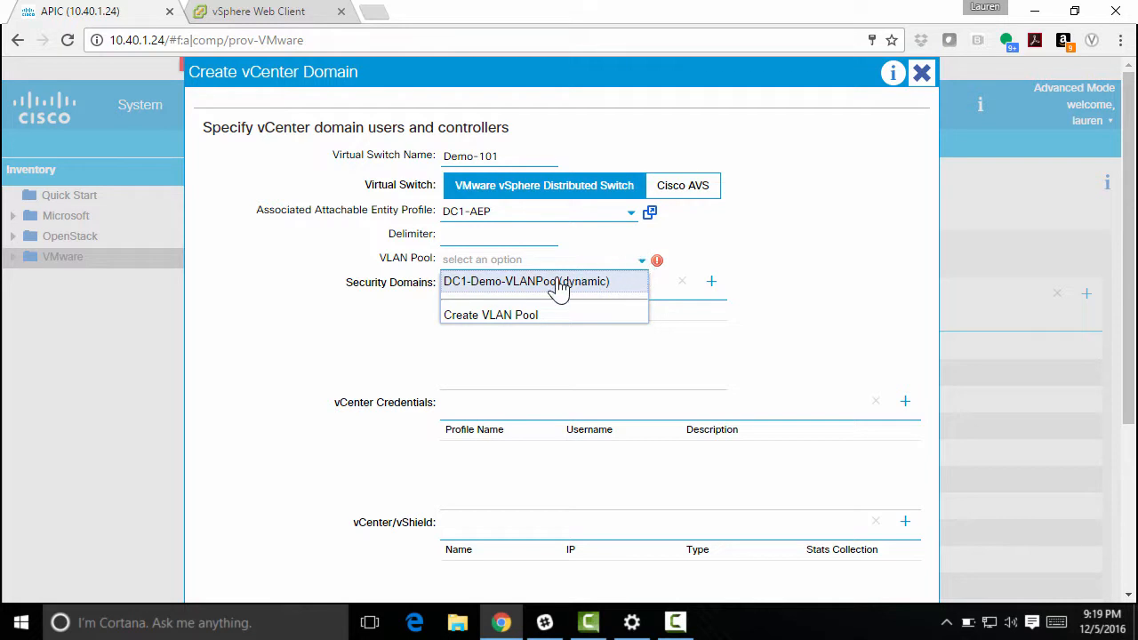
pyautogui.click(525, 281)
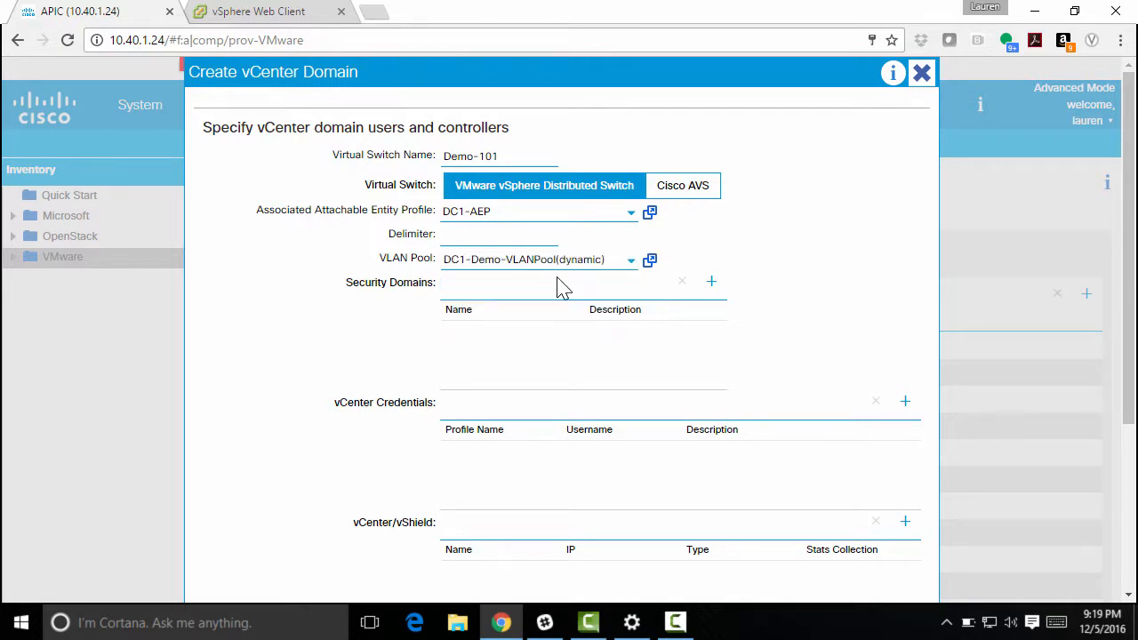
pyautogui.scroll(-3)
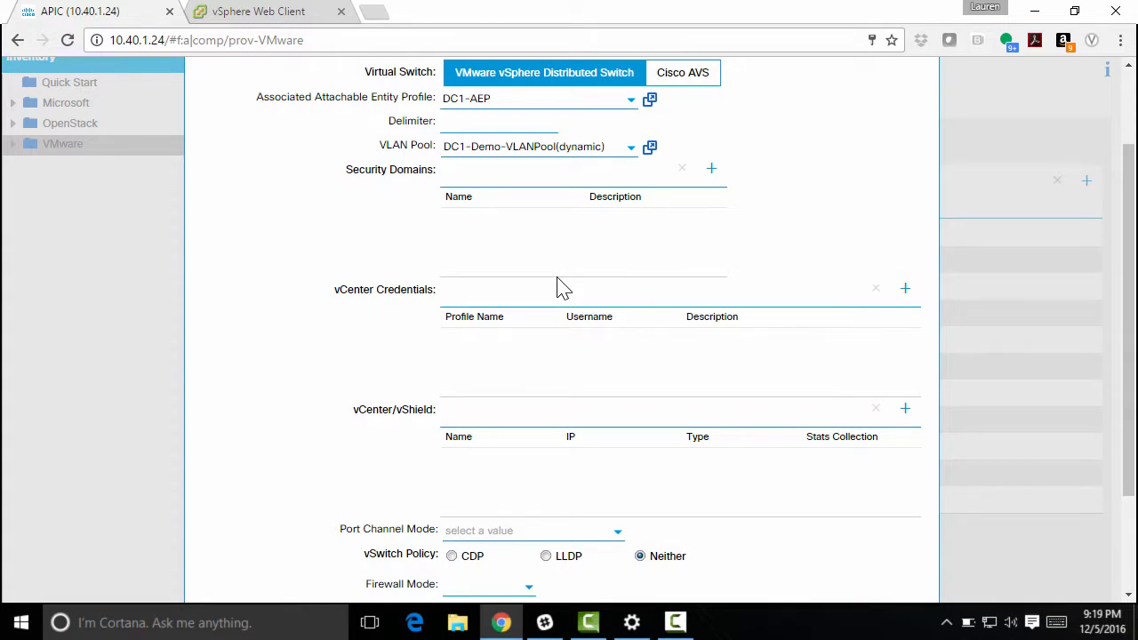
pyautogui.scroll(-3)
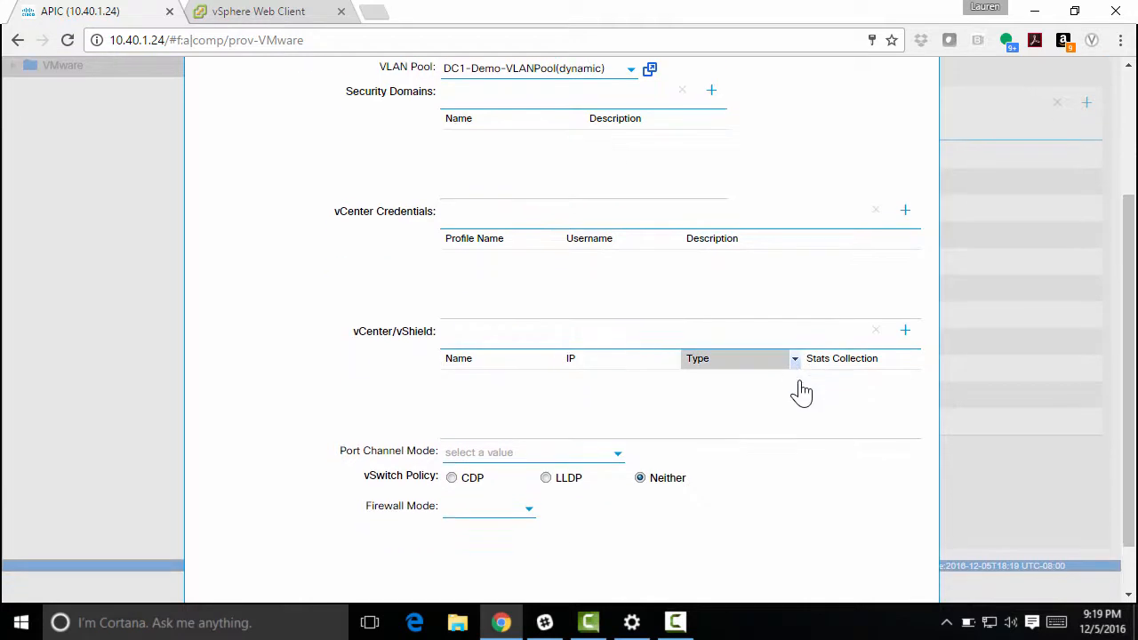
pyautogui.scroll(-3)
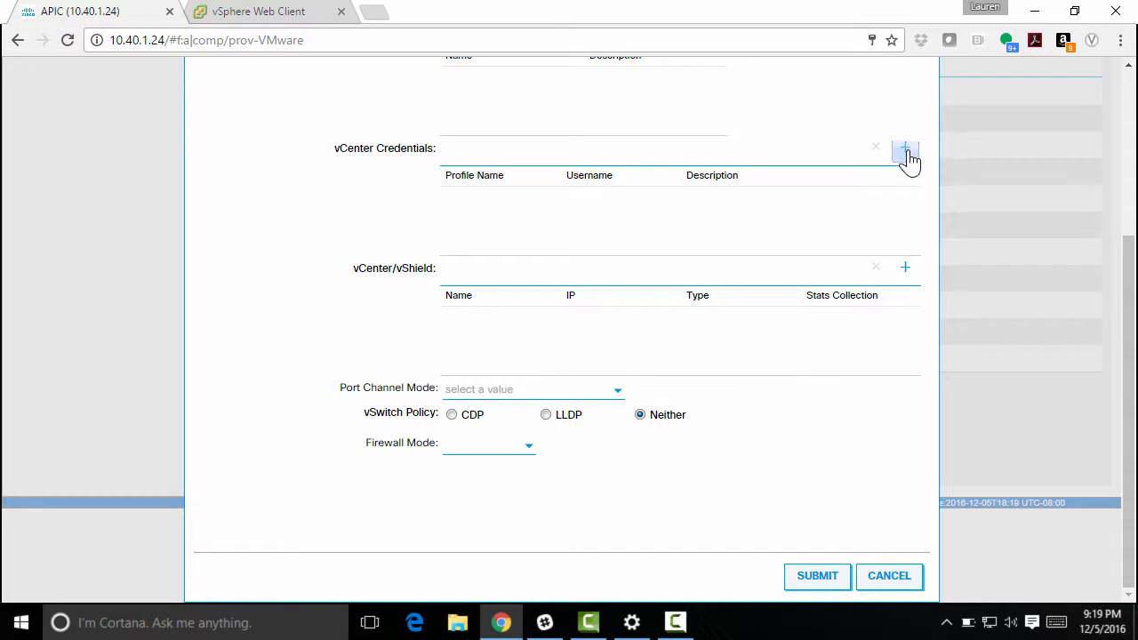
pyautogui.click(905, 147)
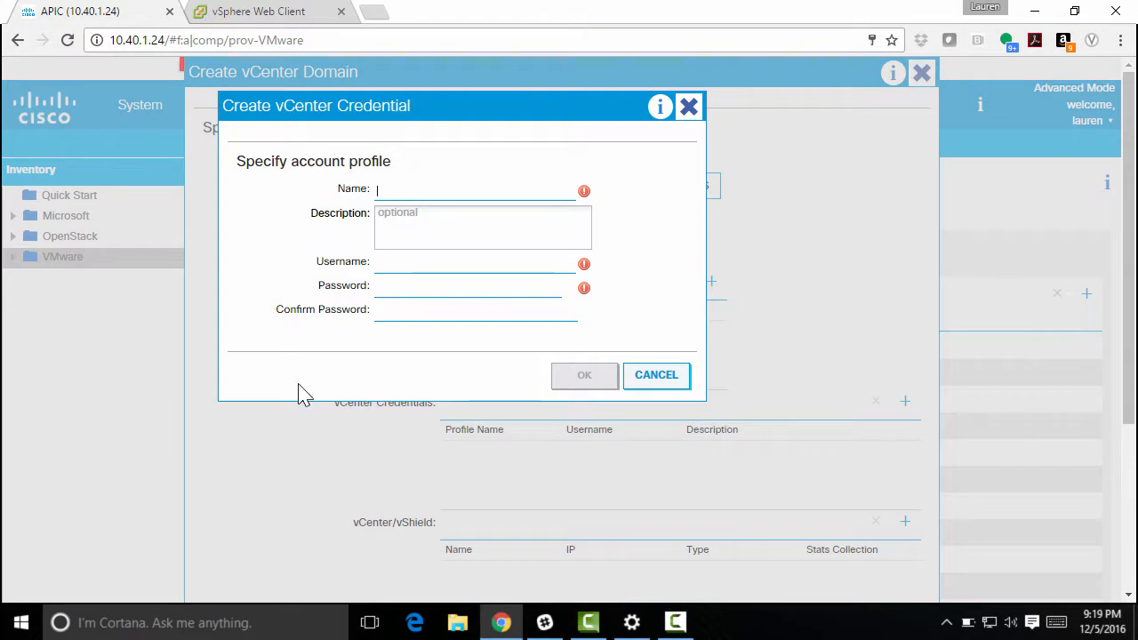
pyautogui.write('Demo-Admin')
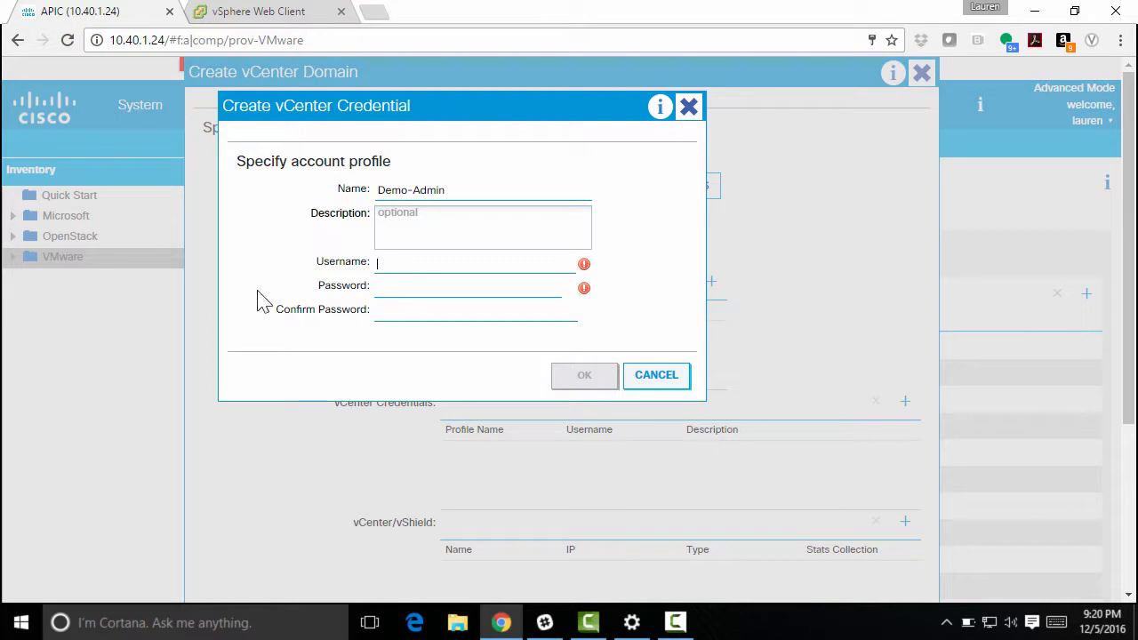
pyautogui.moveTo(160, 284)
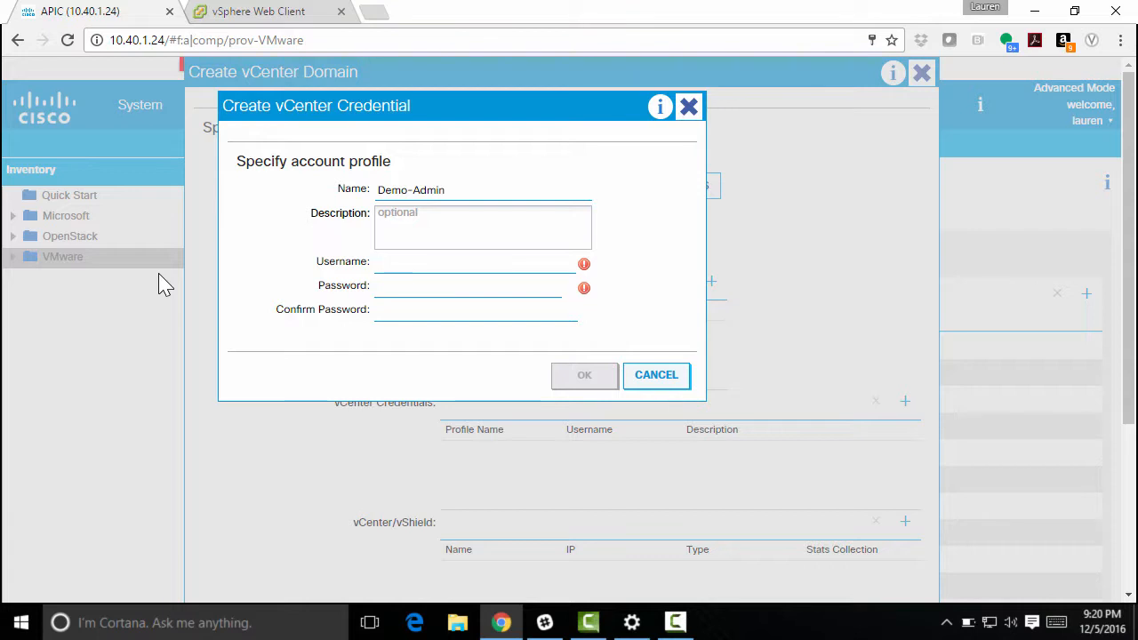
pyautogui.write('administrator@vsphere.local')
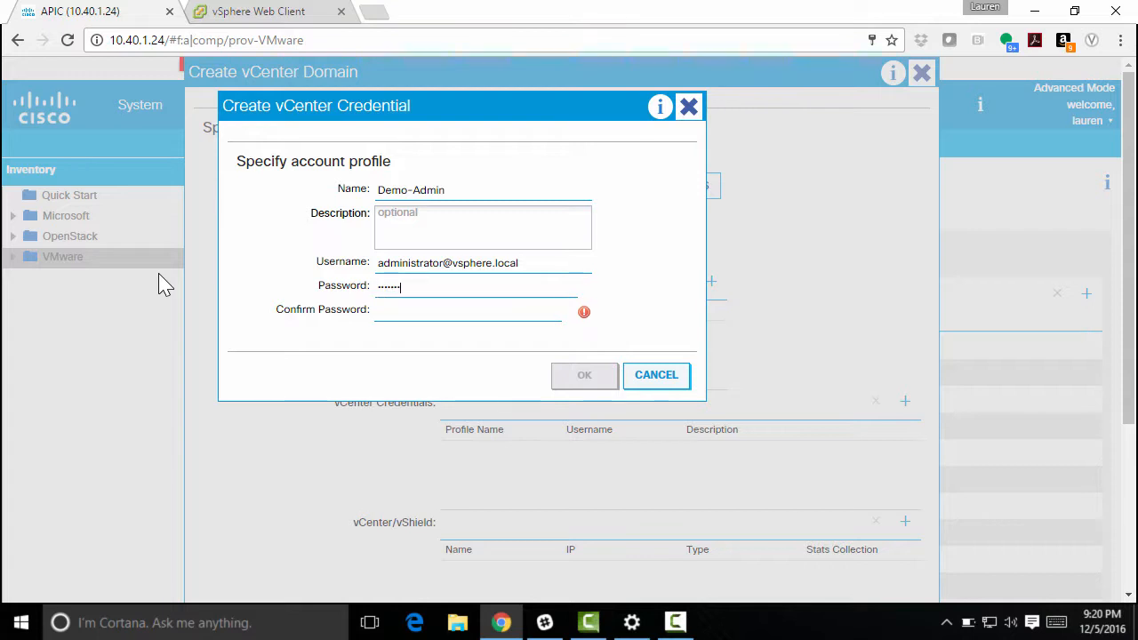
pyautogui.write('•')
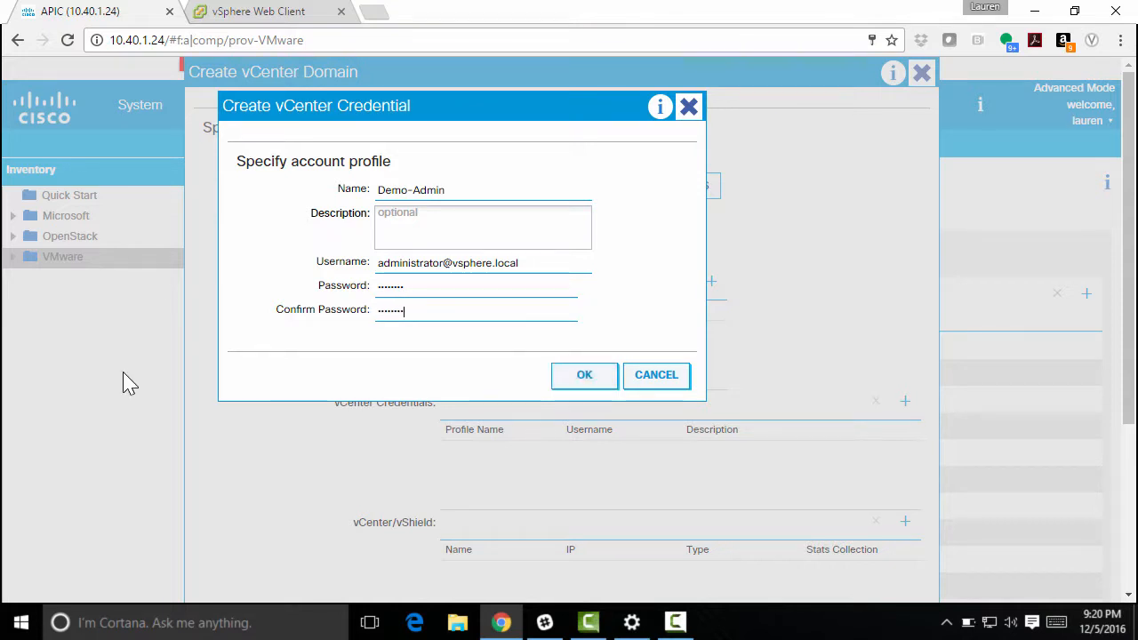
pyautogui.click(584, 375)
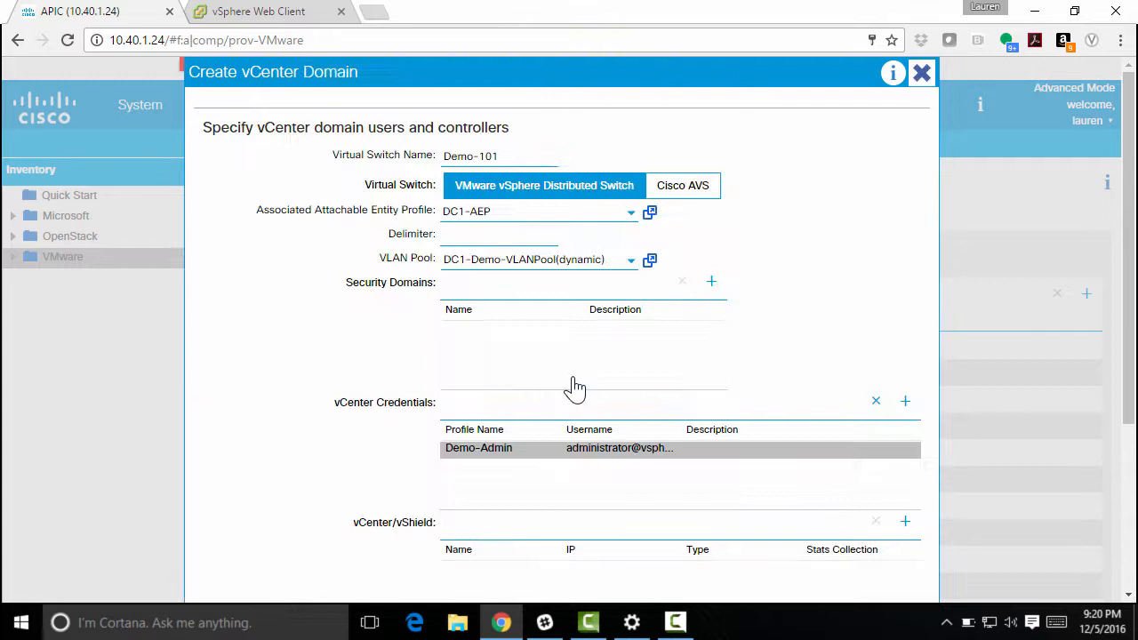
pyautogui.scroll(-3)
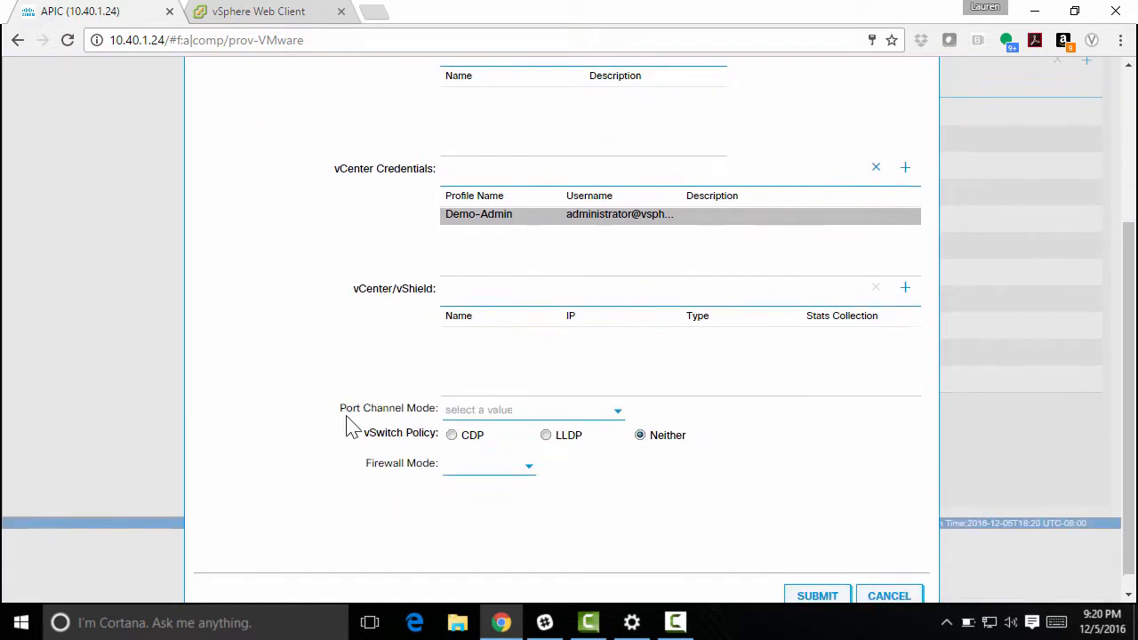
pyautogui.scroll(-3)
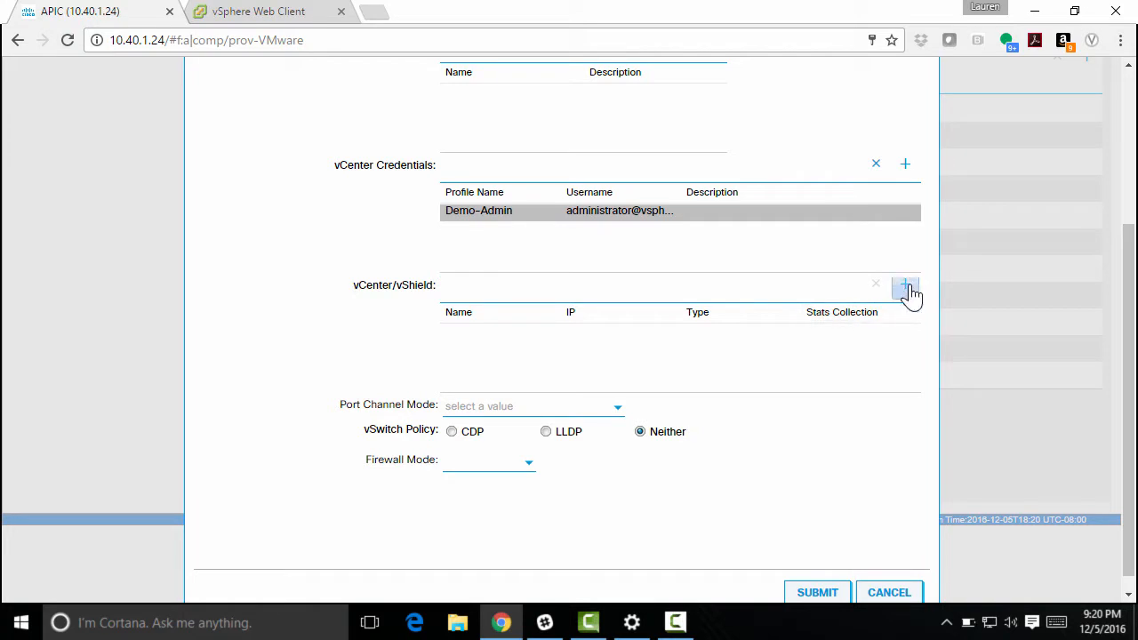
# Start a vCenter controller entry Demo-DVS at host 10.40.1.62 with DVS Version 6.0.
pyautogui.click(905, 284)
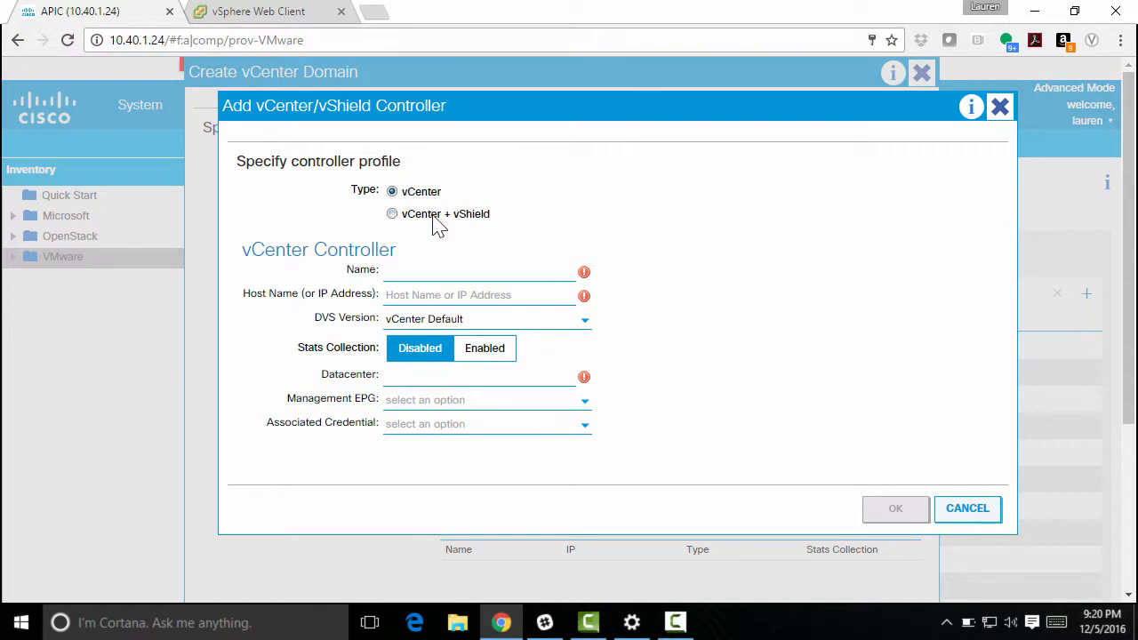
pyautogui.moveTo(489, 231)
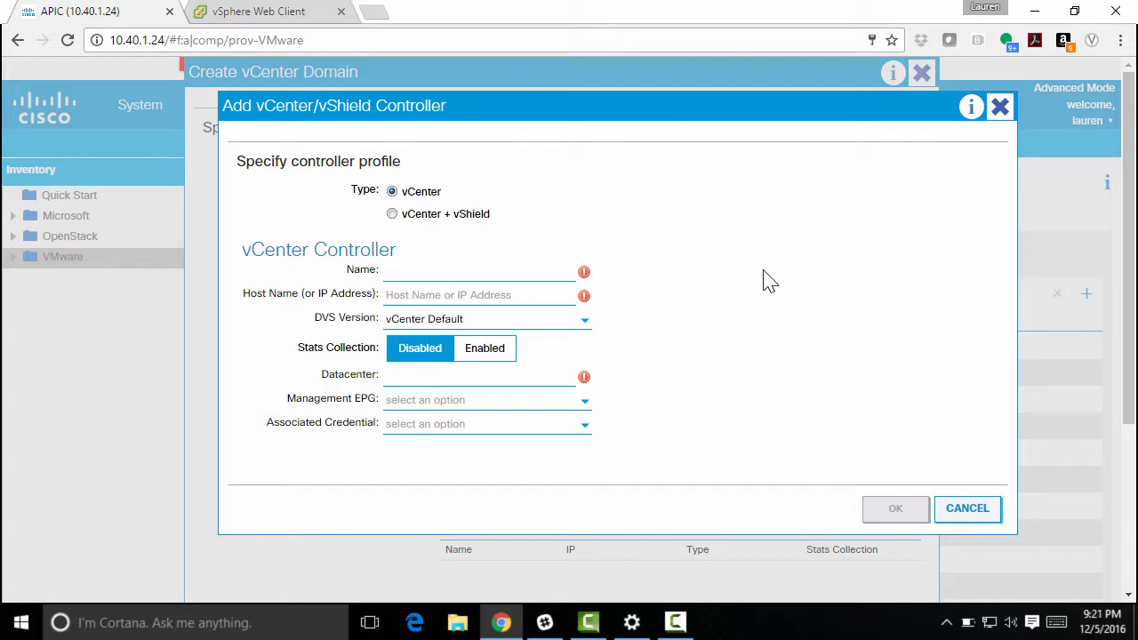
pyautogui.write('Demo-DVS')
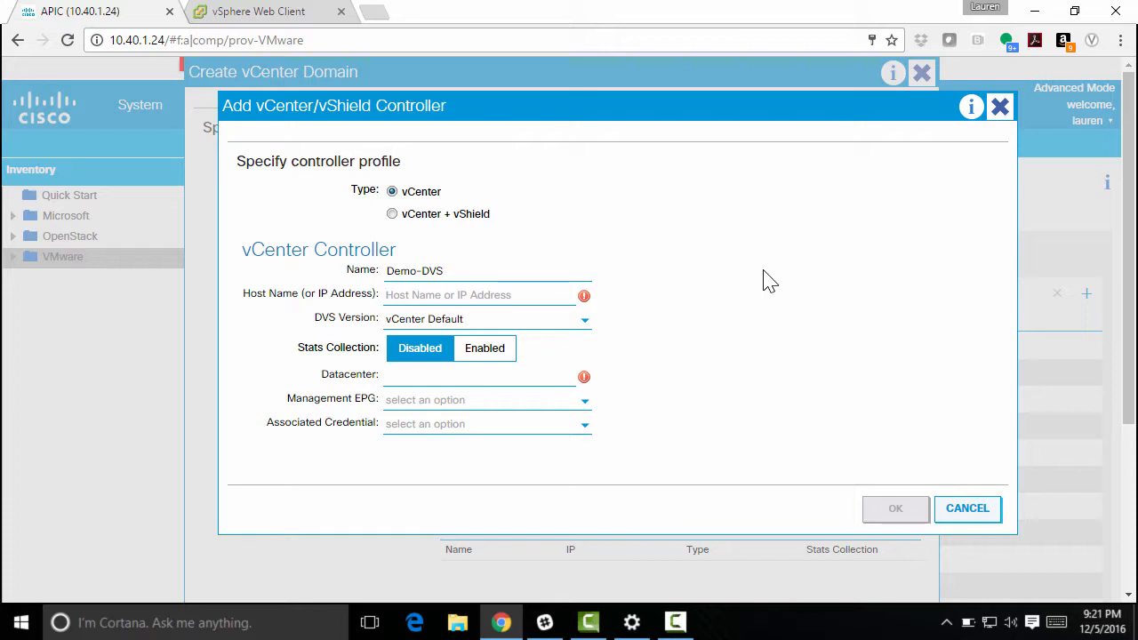
pyautogui.write('10.40.162')
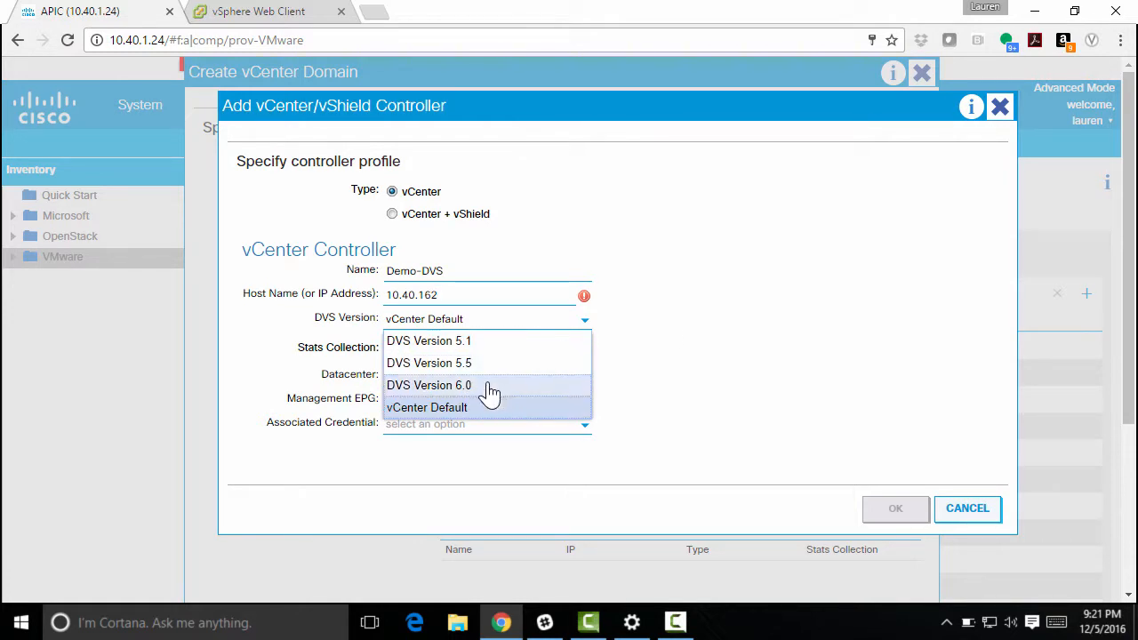
pyautogui.click(429, 384)
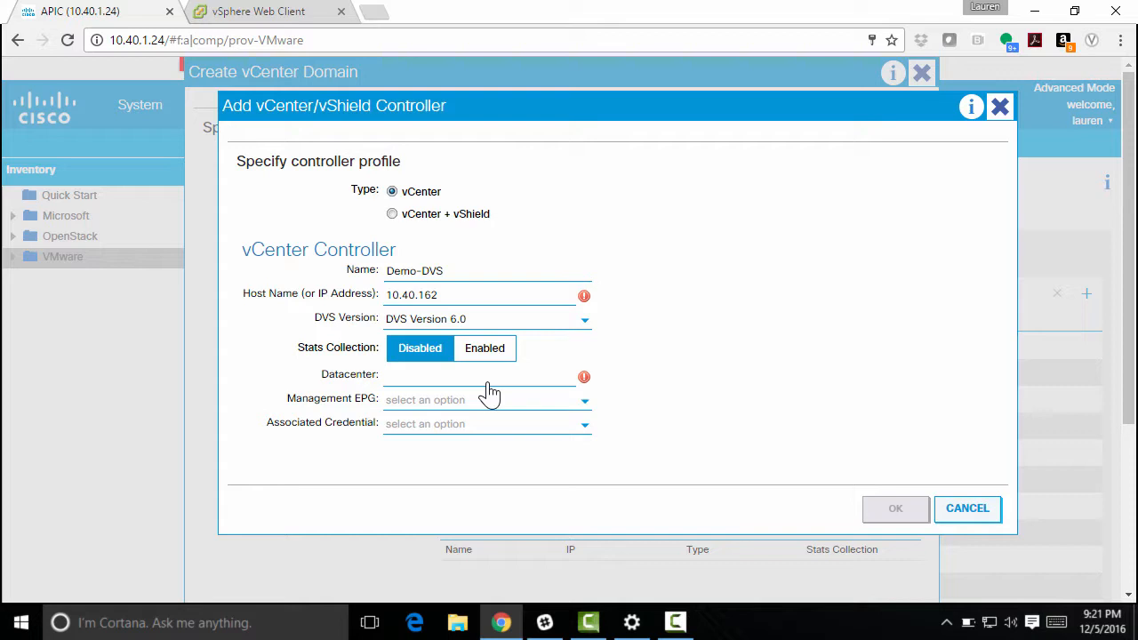
pyautogui.moveTo(418, 467)
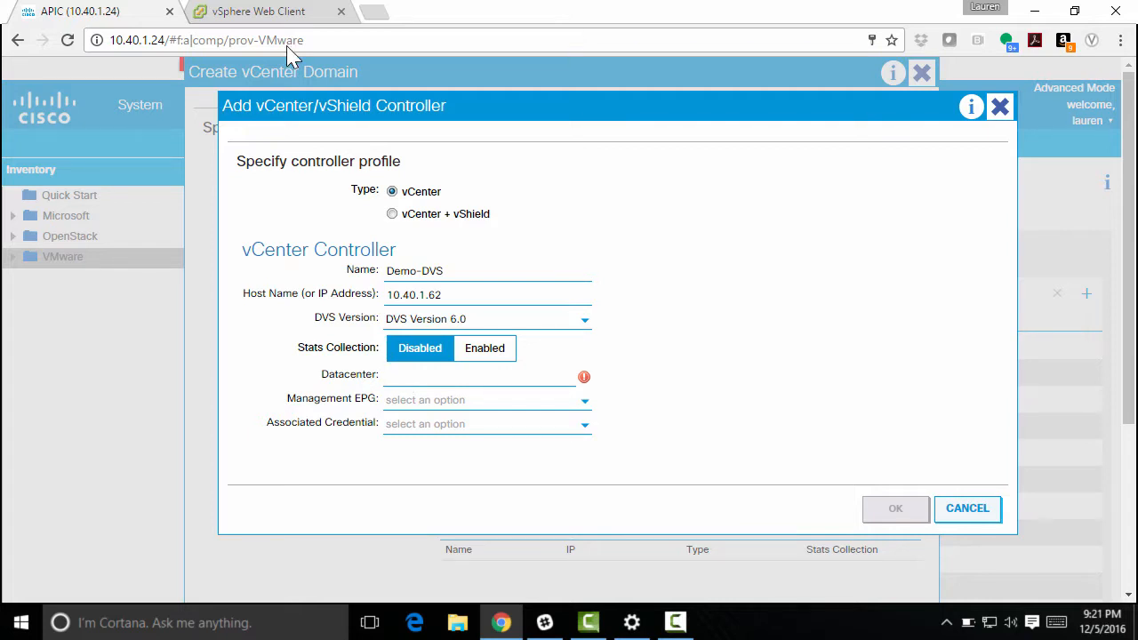
# Check the datacenter name in vSphere Web Client and return to the APIC form.
pyautogui.click(258, 11)
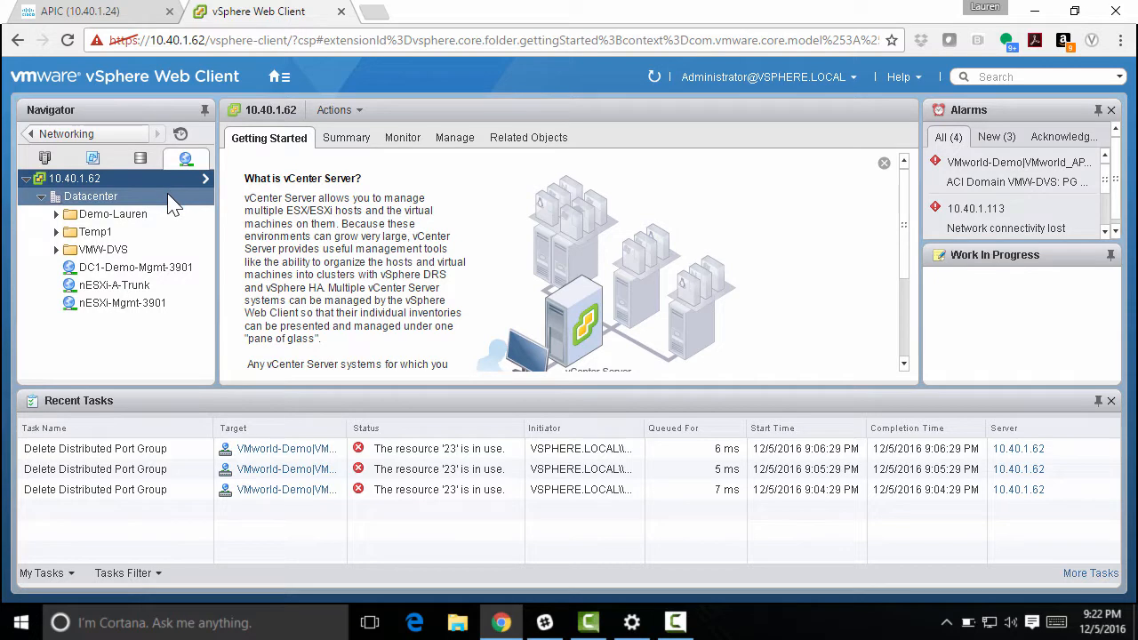
pyautogui.click(76, 10)
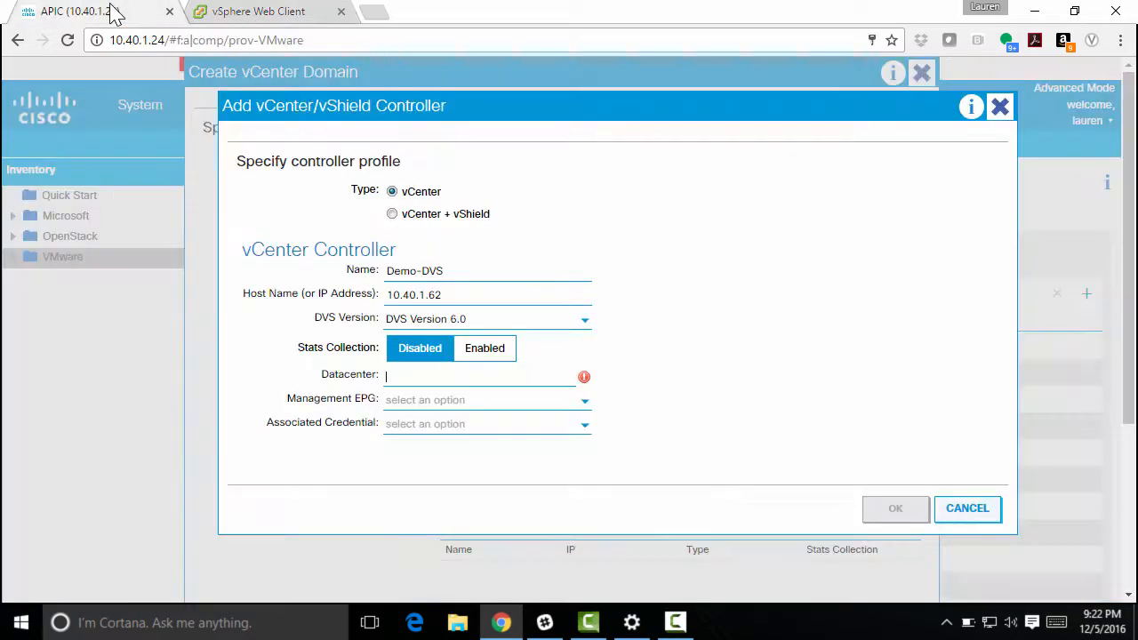
# Set datacenter Datacenter and credential Demo-Admin, then confirm the Demo-DVS controller.
pyautogui.write('Datacenter')
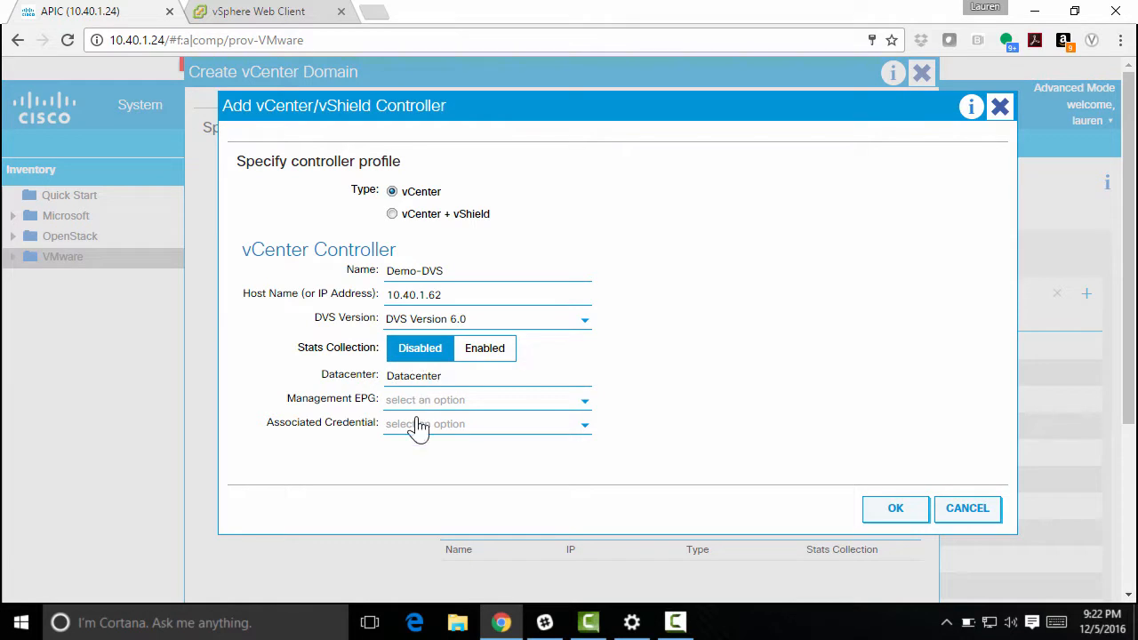
pyautogui.moveTo(702, 398)
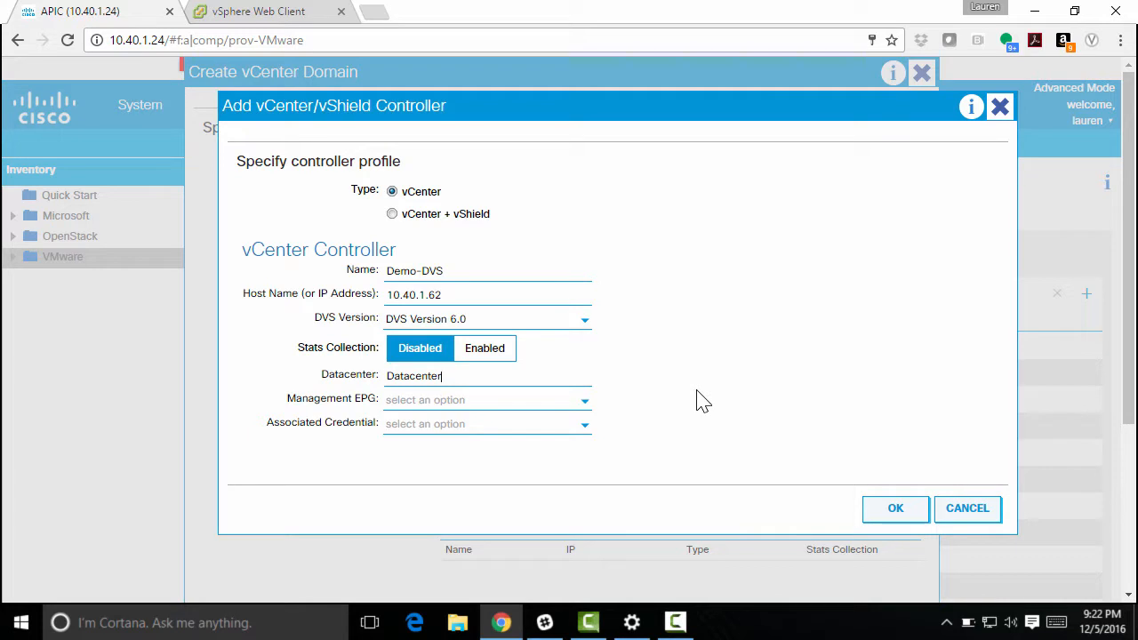
pyautogui.moveTo(627, 463)
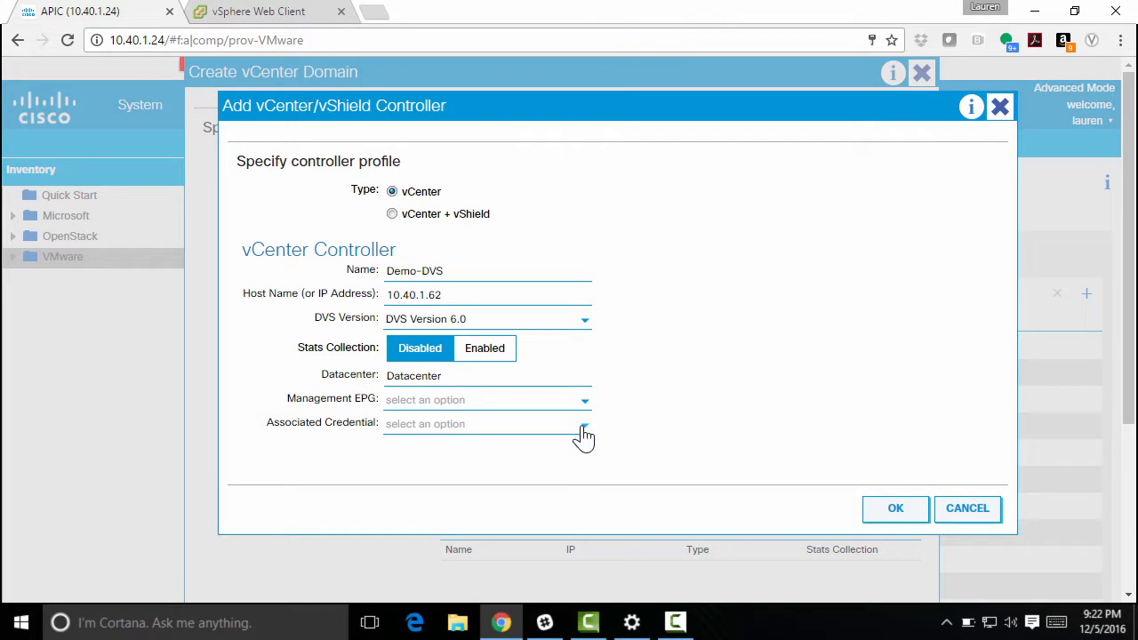
pyautogui.click(584, 425)
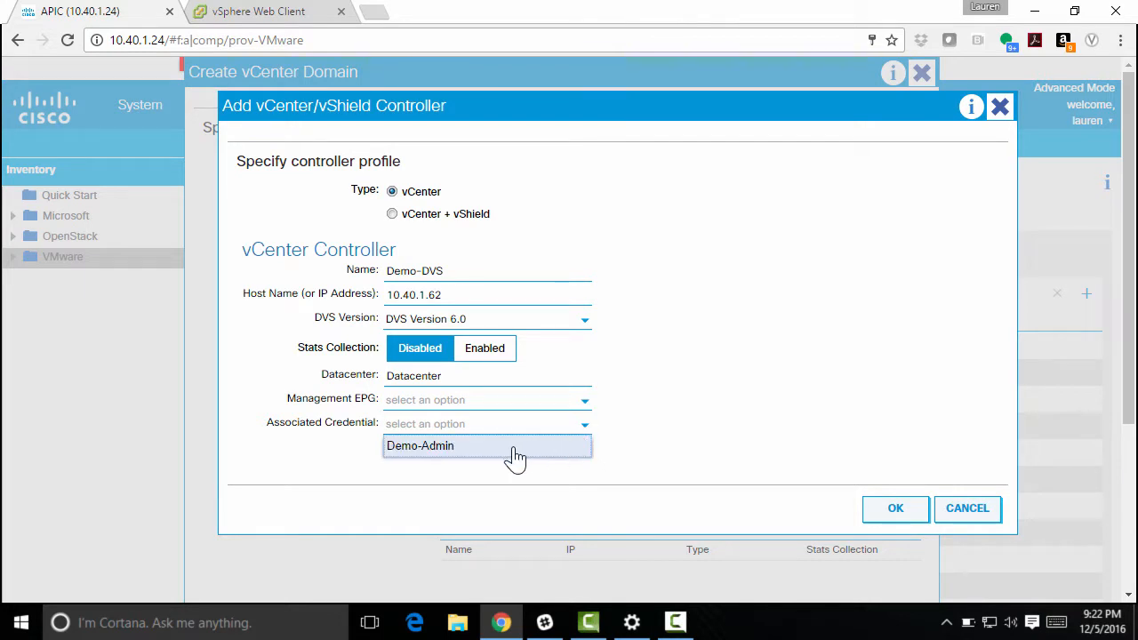
pyautogui.click(420, 446)
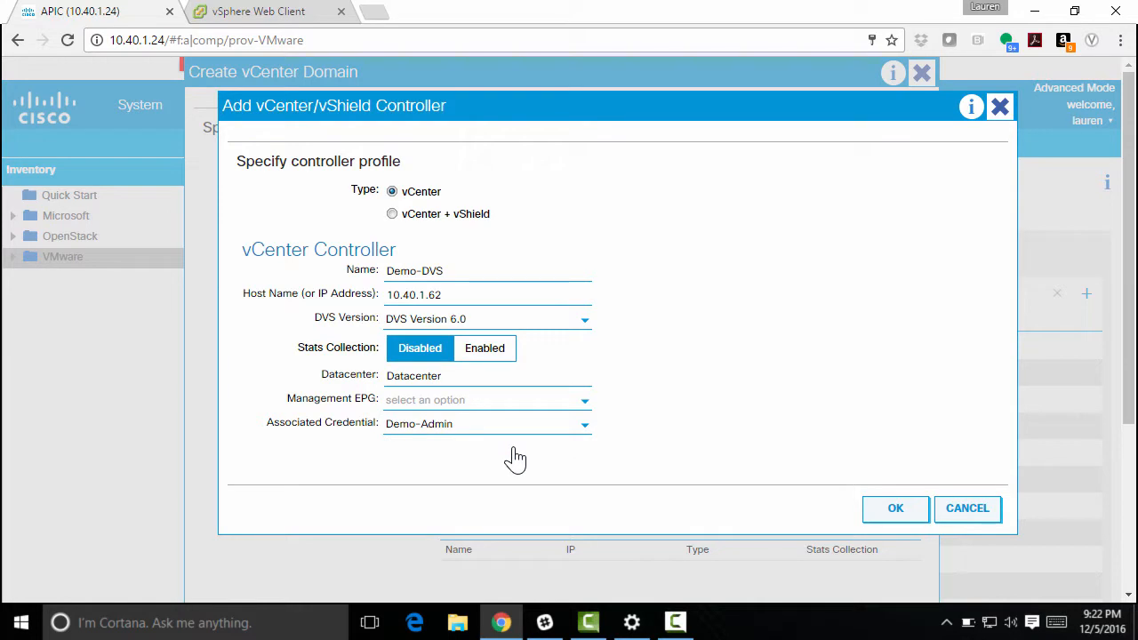
pyautogui.moveTo(791, 467)
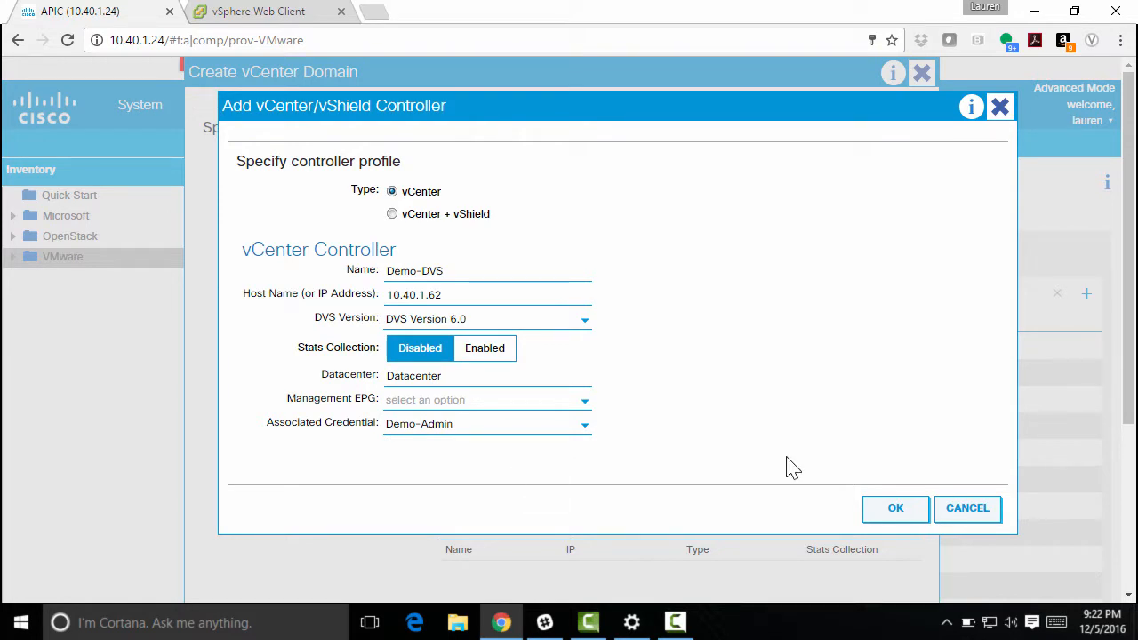
pyautogui.click(895, 508)
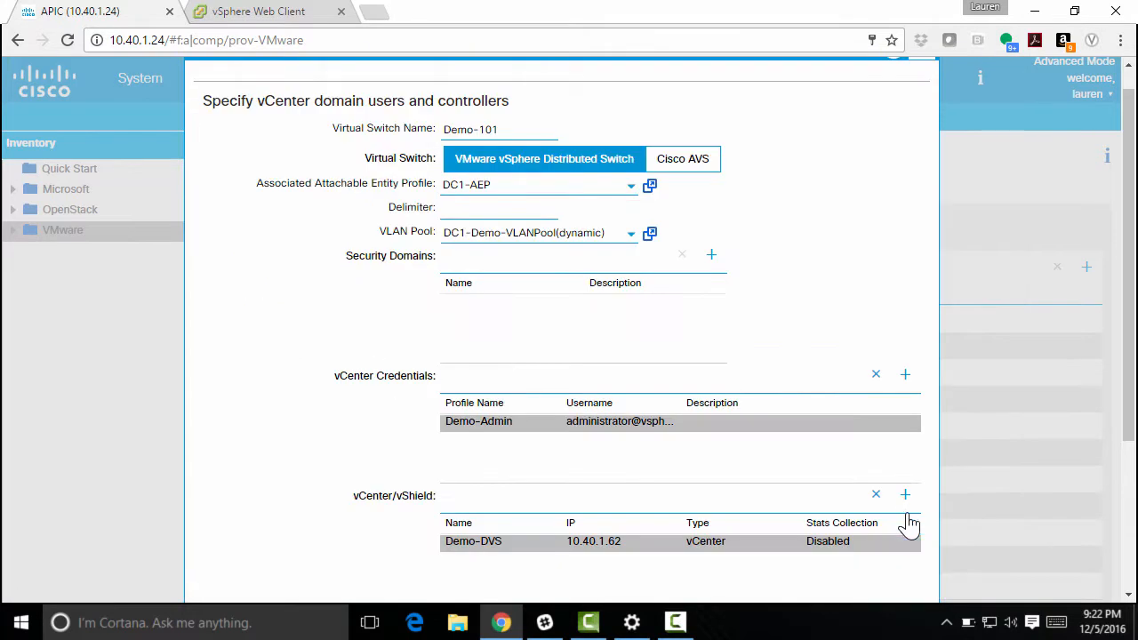
# Choose CDP as the vSwitch policy and submit the Demo-101 vCenter domain.
pyautogui.scroll(-3)
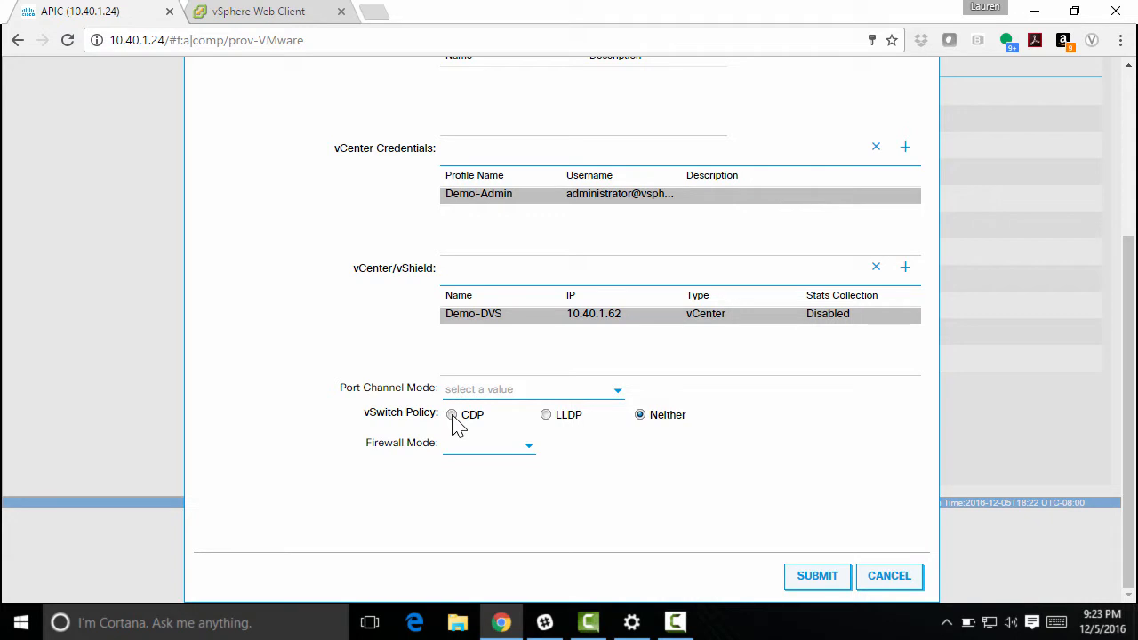
pyautogui.click(451, 414)
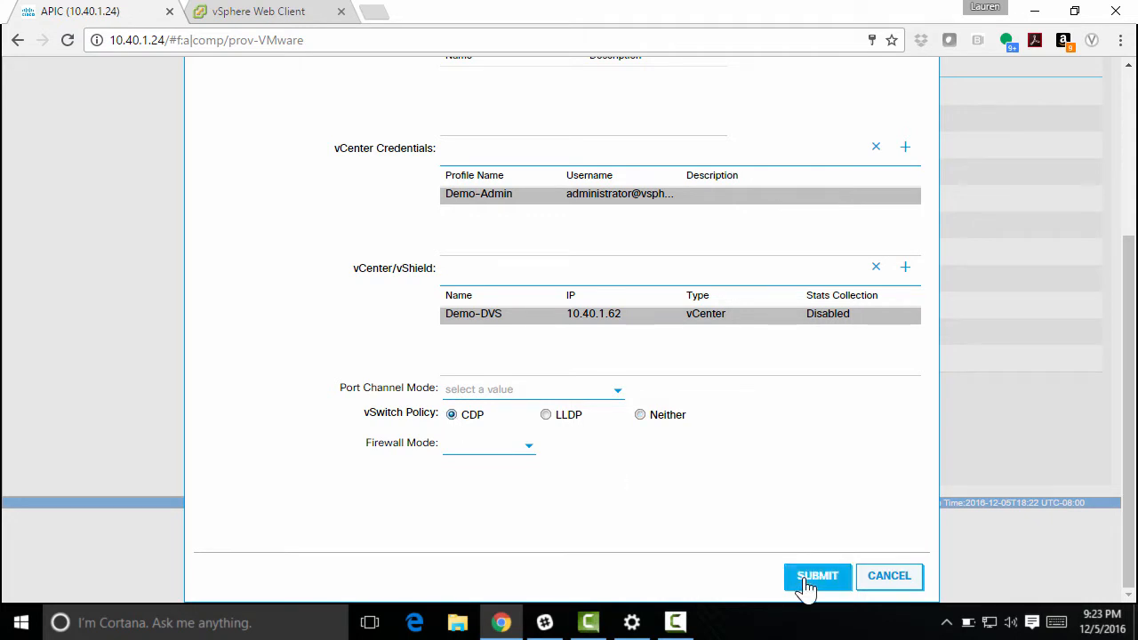
pyautogui.click(816, 575)
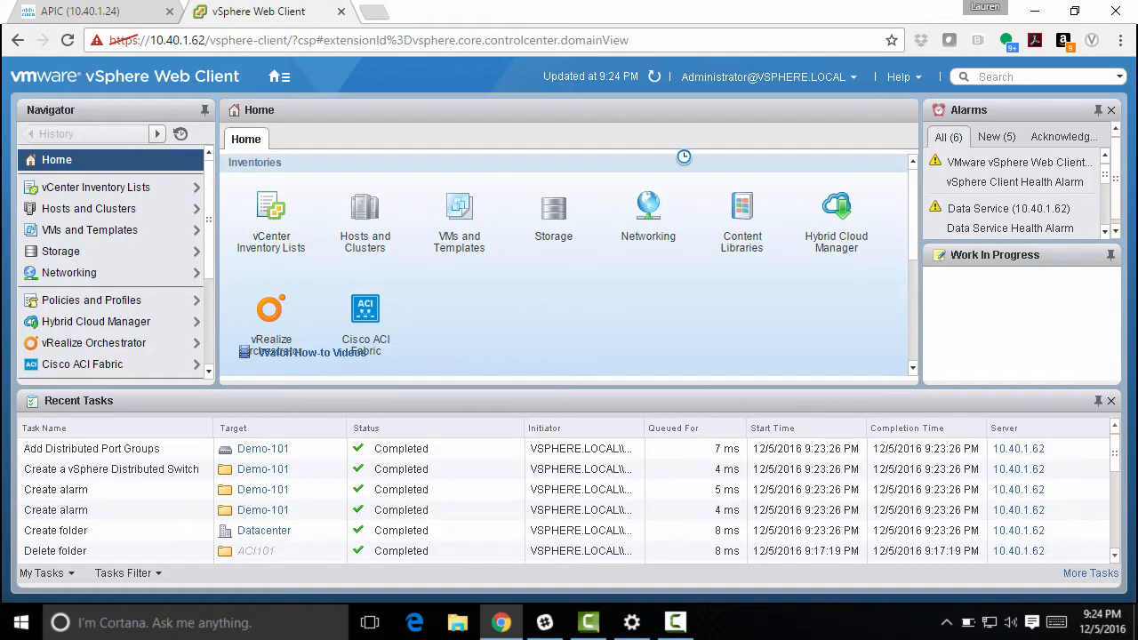
pyautogui.moveTo(648, 209)
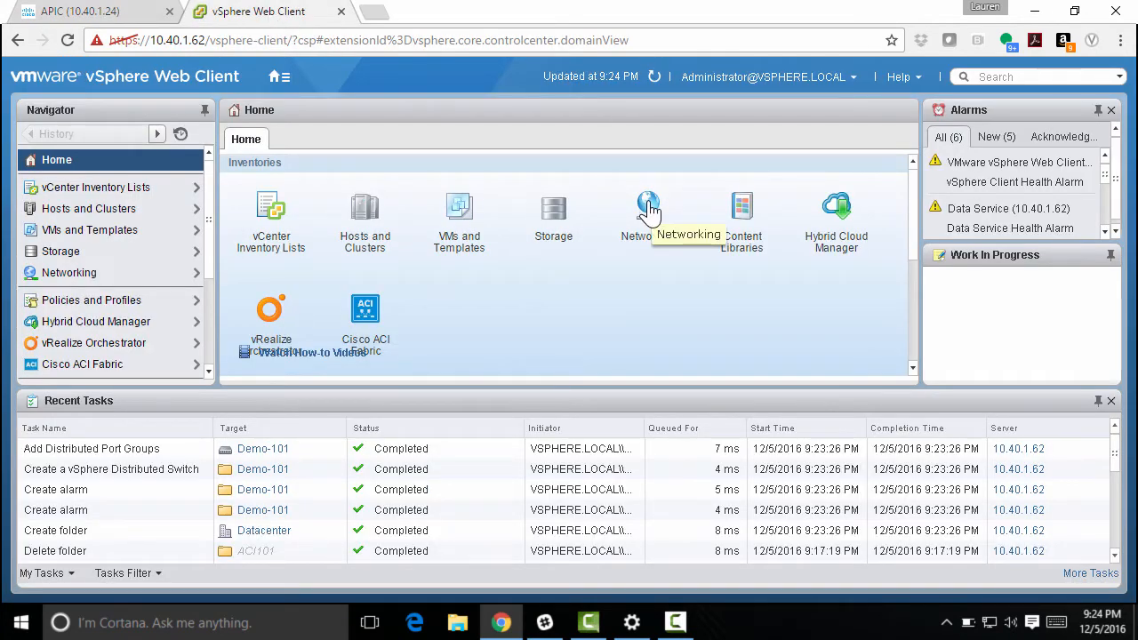
# Expand the Demo-101 switch in Networking to reveal its DVUplinks and quarantine port groups.
pyautogui.click(648, 209)
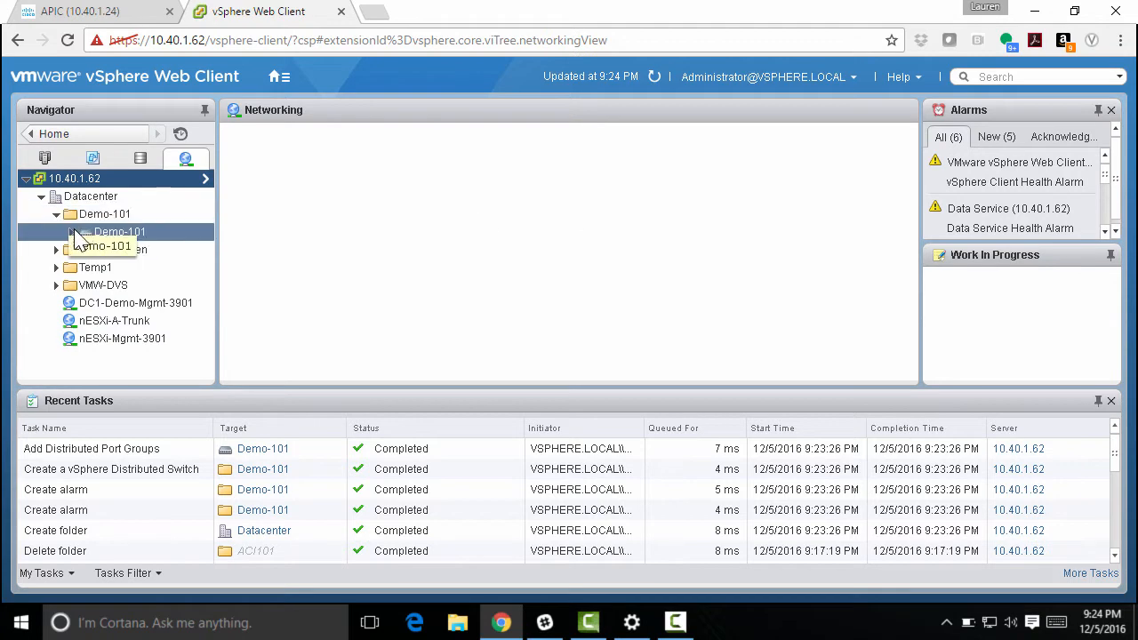
pyautogui.click(72, 232)
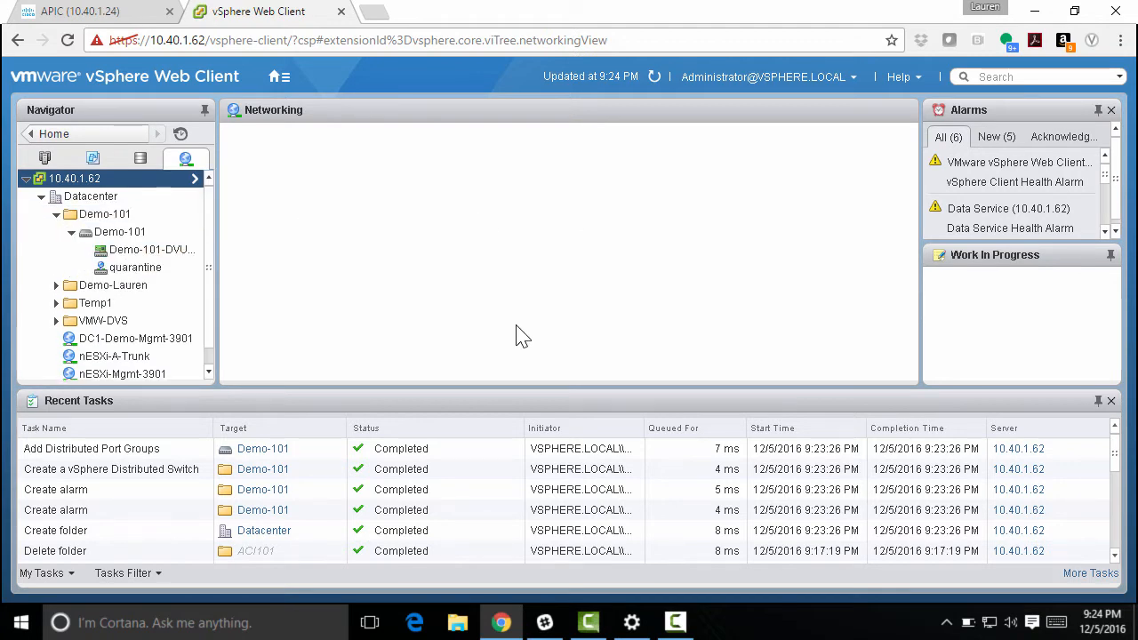